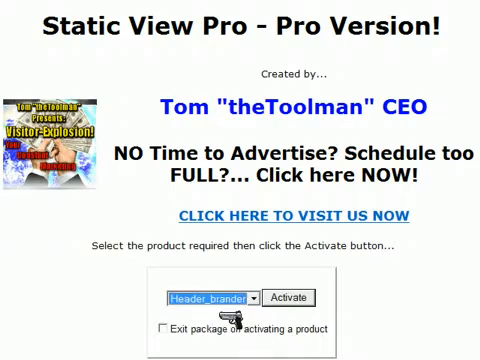
Activate the Header_brander product in Static View Pro
left_click(289, 297)
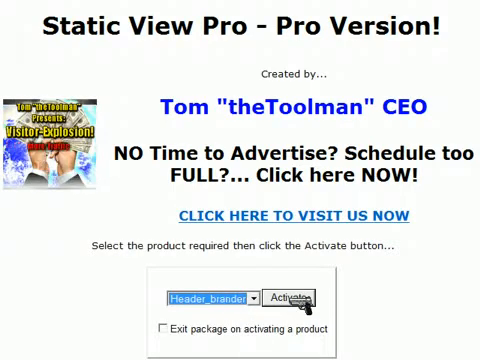
left_click(297, 297)
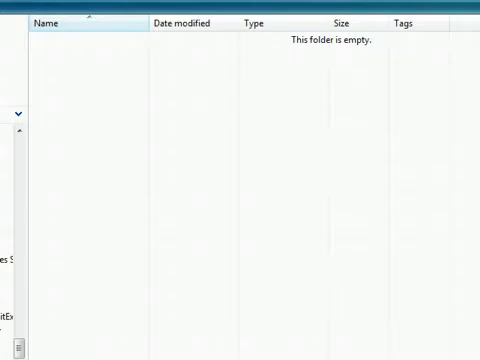
mouse_move(291, 147)
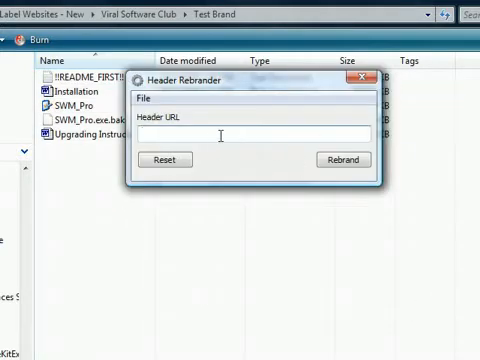
mouse_move(170, 118)
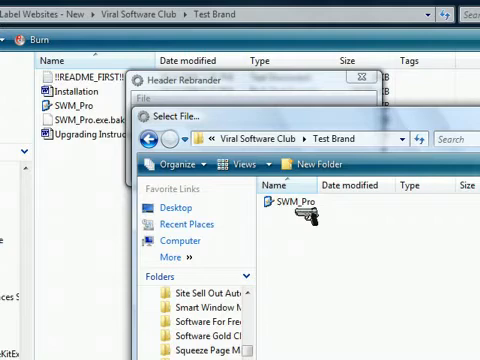
mouse_move(280, 205)
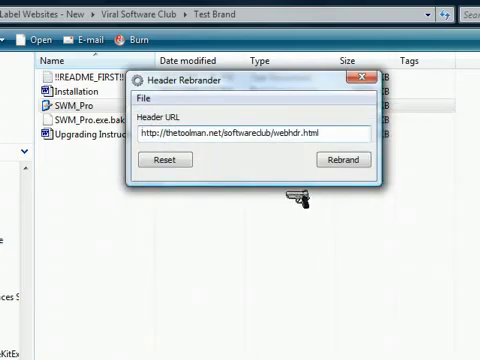
double_click(300, 133)
type("test")
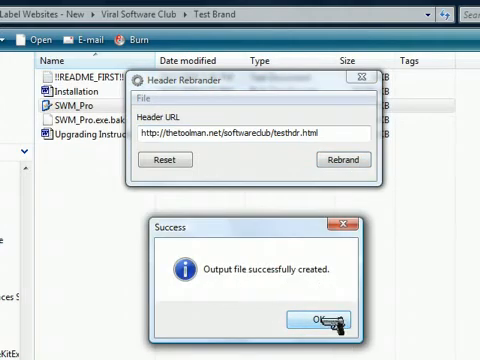
left_click(318, 317)
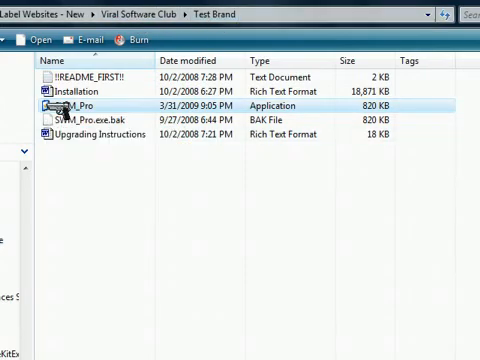
Launch the rebranded SWM_Pro to view the DirectMarketersSpace.com header banner
double_click(90, 104)
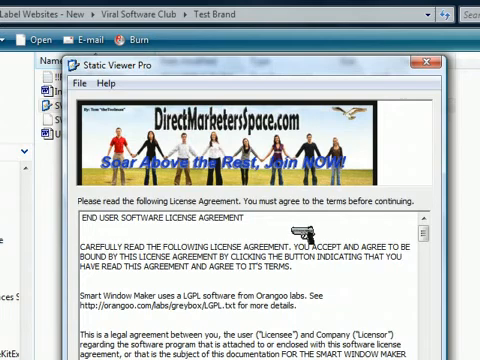